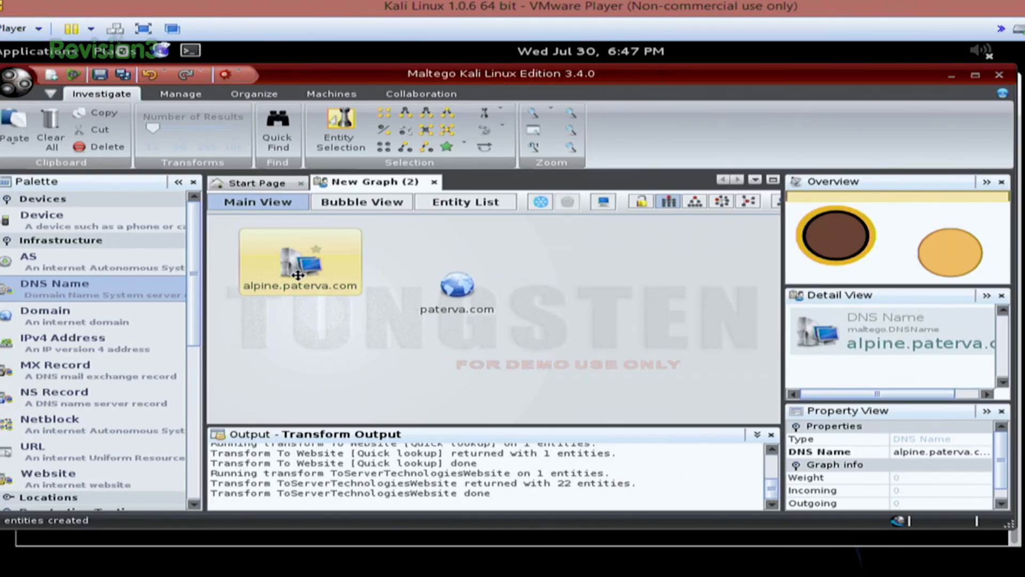
# Select the paterva.com node and list All Transforms available for the domain
pyautogui.click(455, 285)
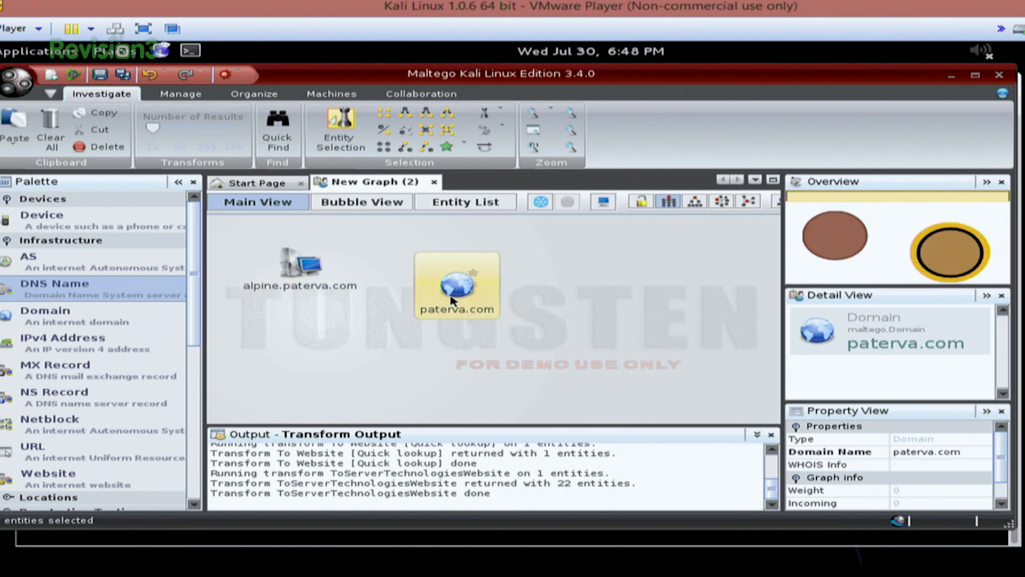
pyautogui.moveTo(462, 358)
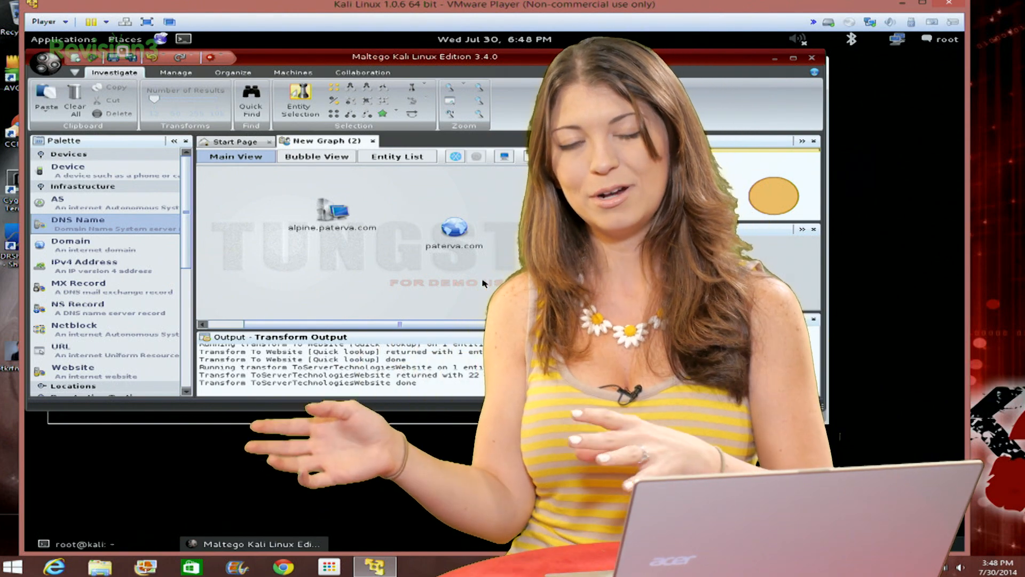
pyautogui.click(332, 212)
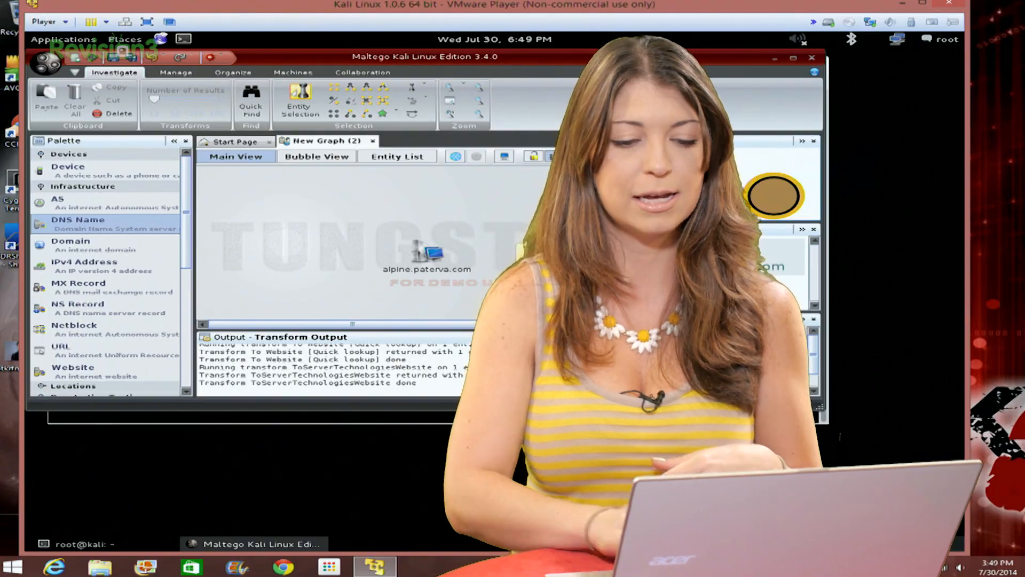
pyautogui.rightClick(653, 353)
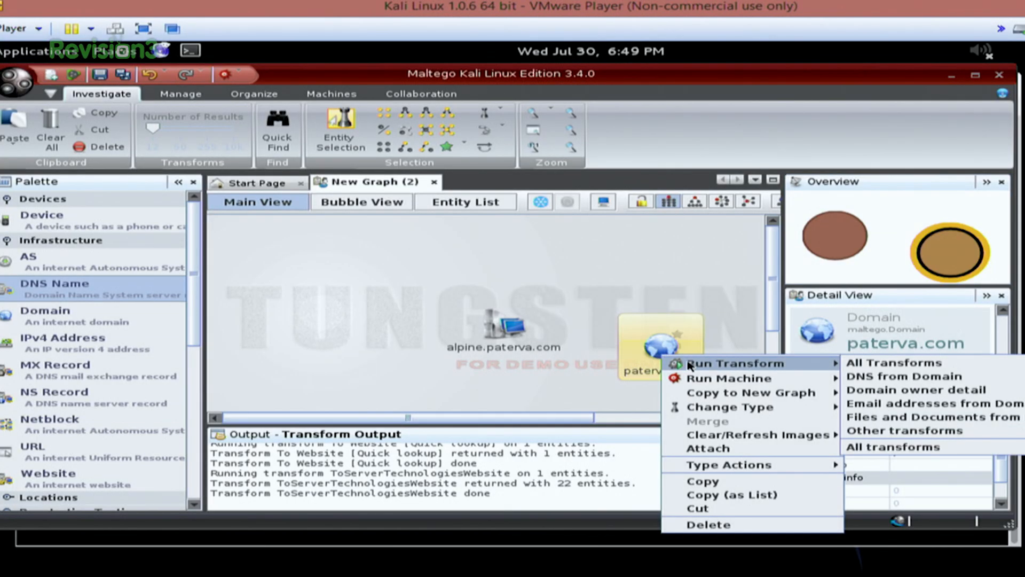
pyautogui.moveTo(737, 365)
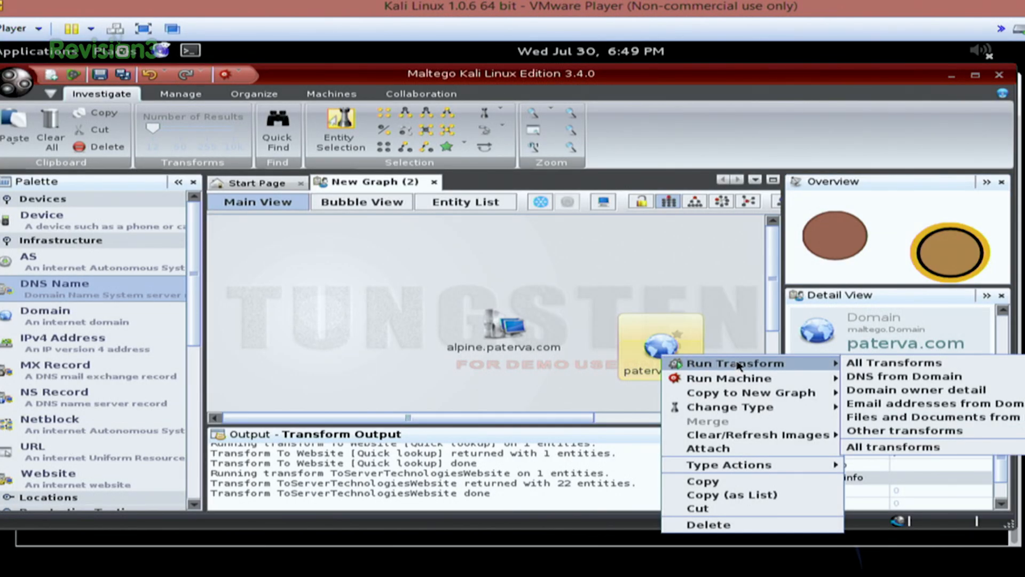
pyautogui.click(893, 362)
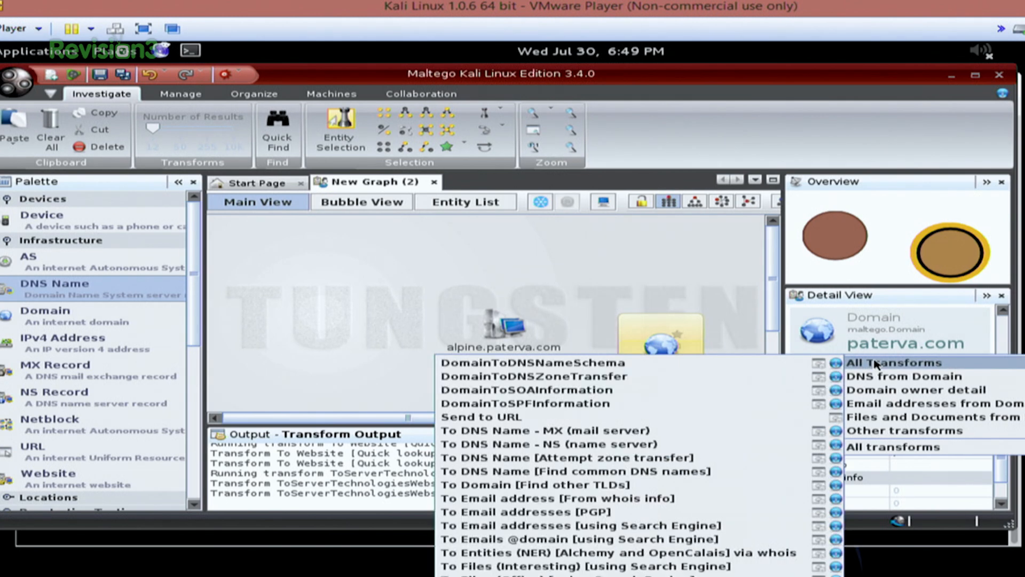
pyautogui.moveTo(533, 363)
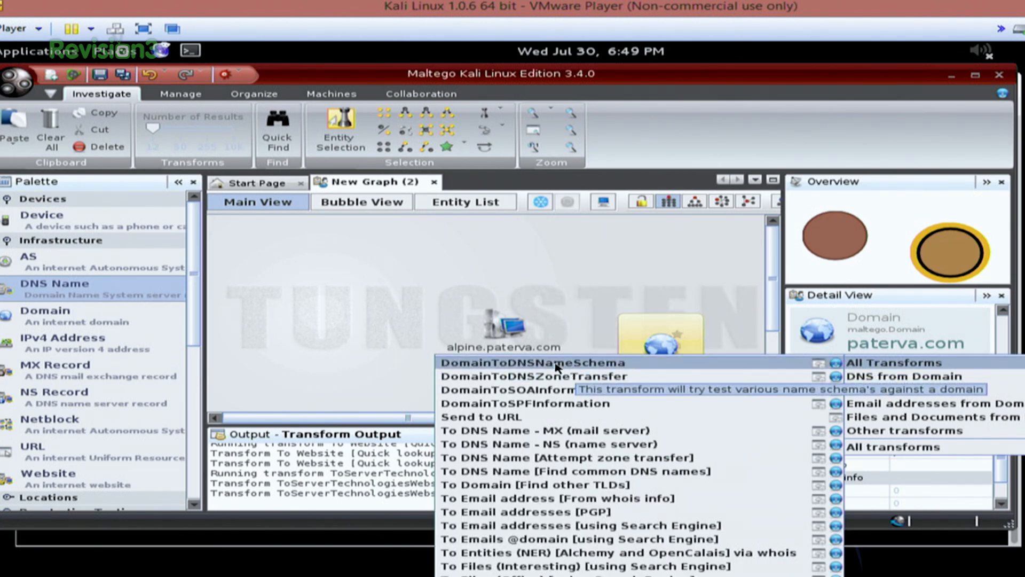
pyautogui.moveTo(600, 417)
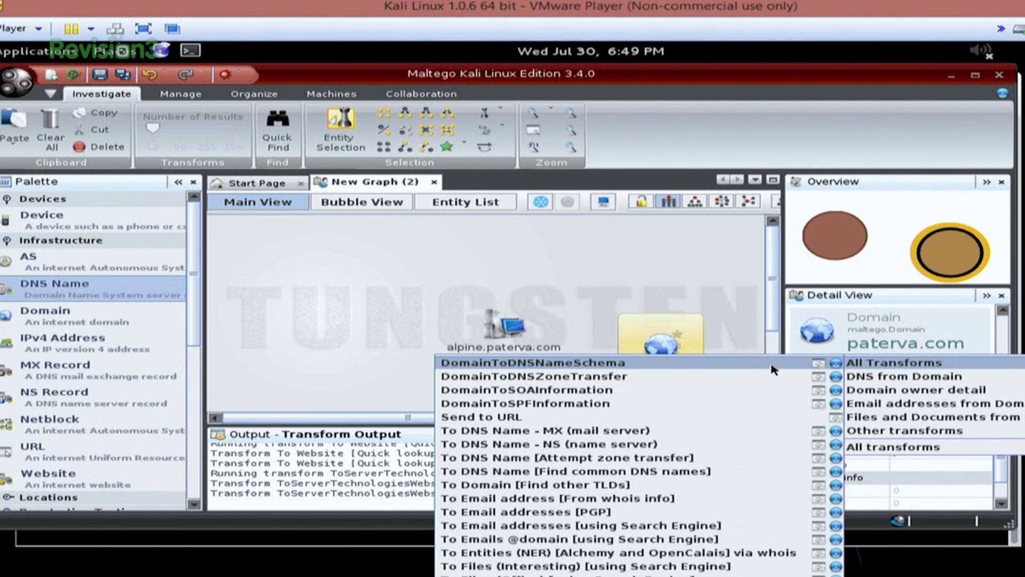
pyautogui.moveTo(775, 444)
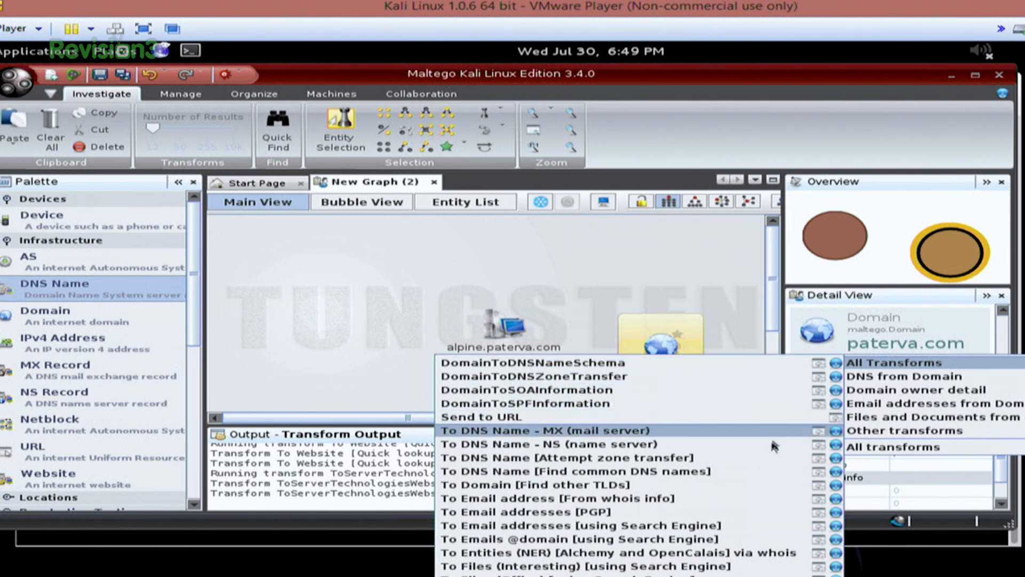
pyautogui.moveTo(793, 471)
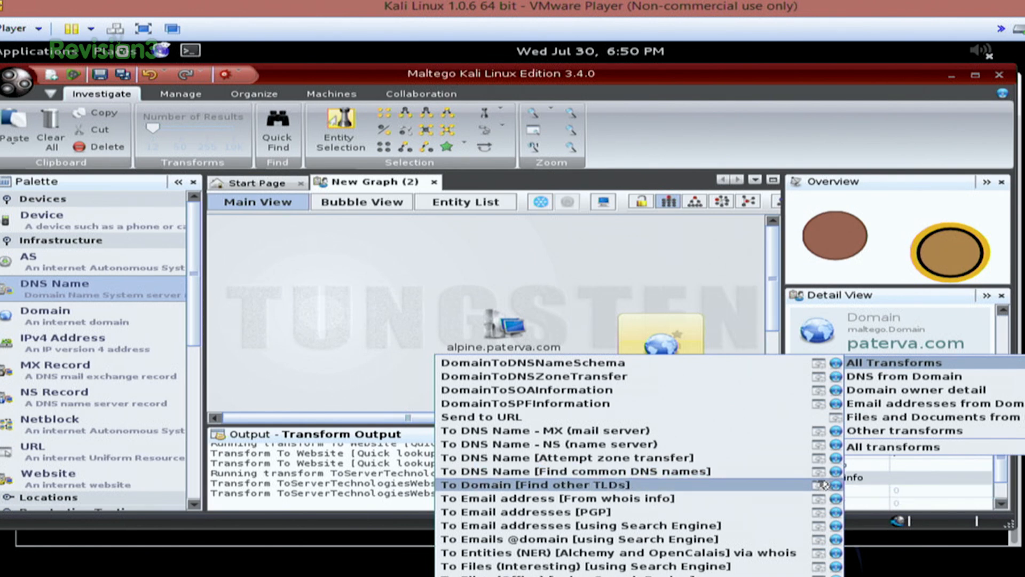
pyautogui.moveTo(569, 471)
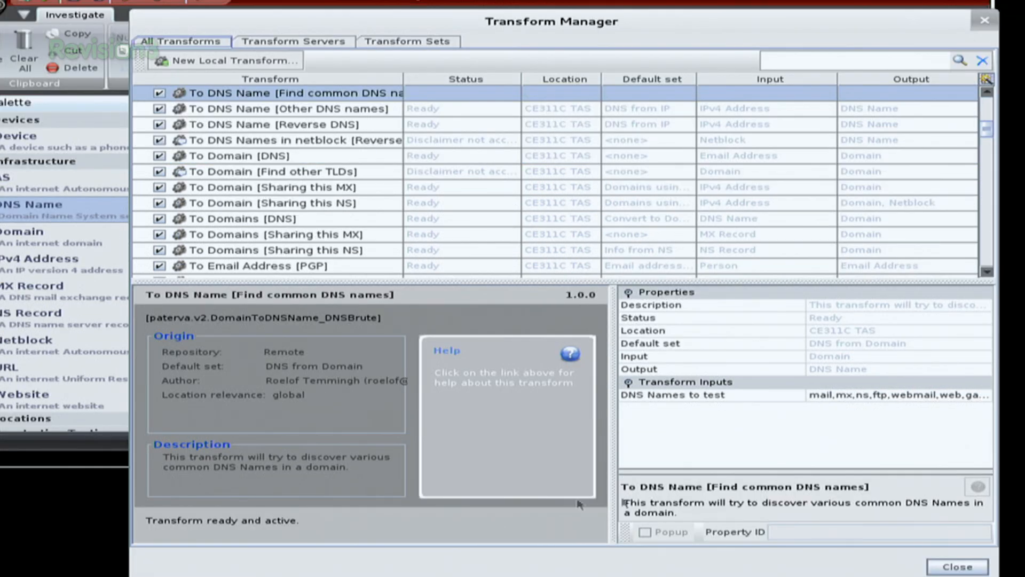
pyautogui.moveTo(864, 83)
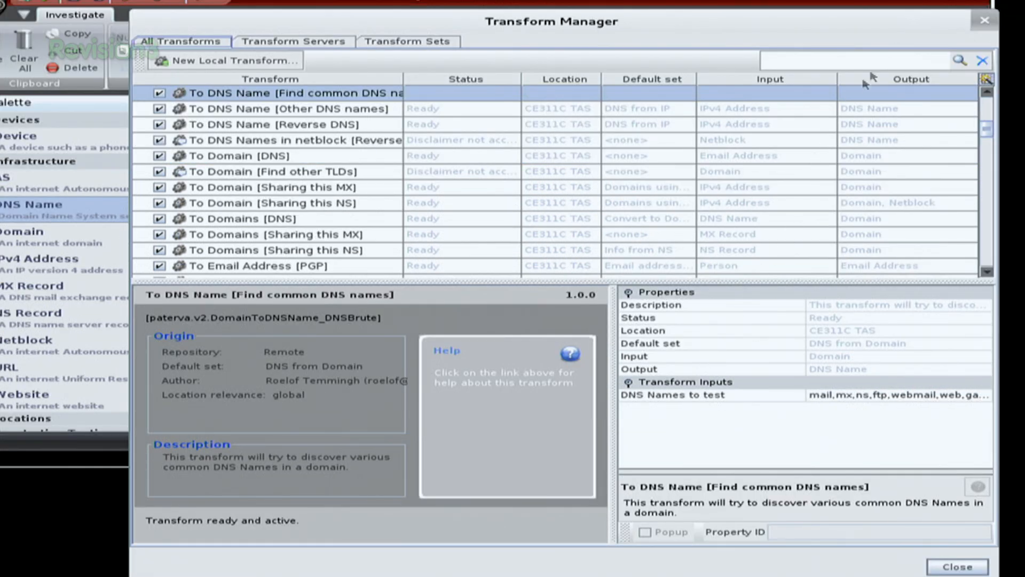
pyautogui.moveTo(983, 25)
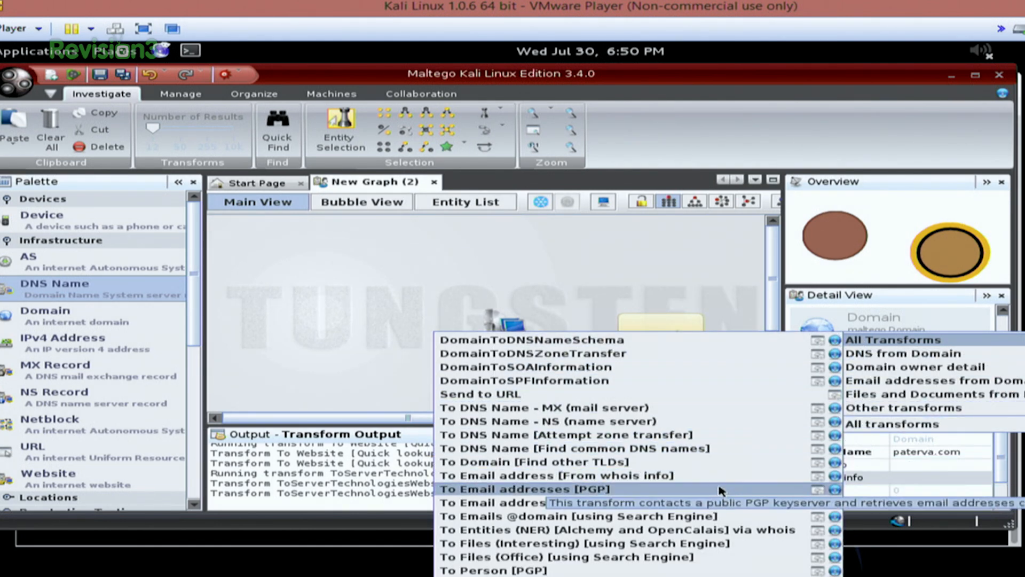
pyautogui.moveTo(555, 475)
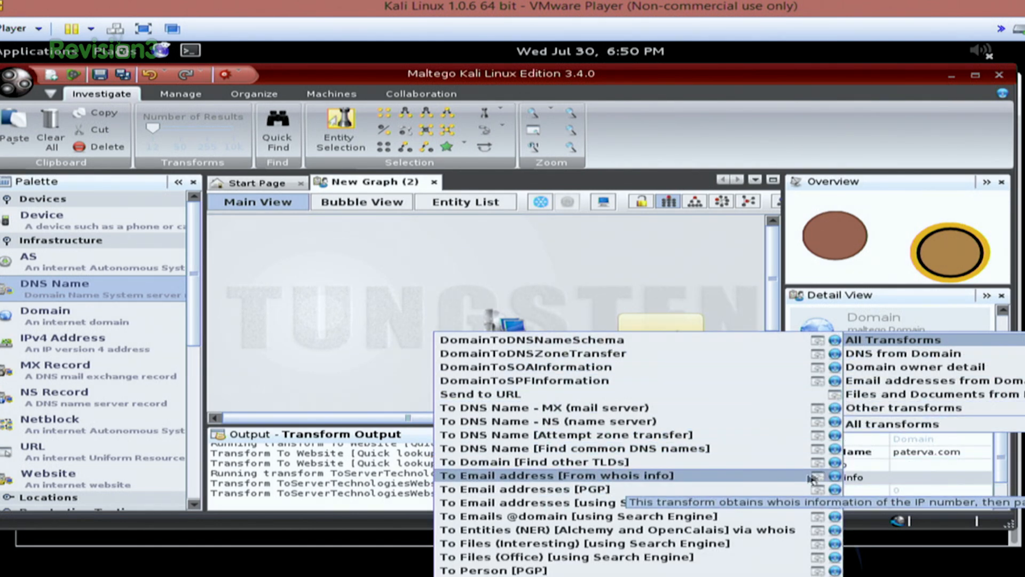
pyautogui.moveTo(839, 479)
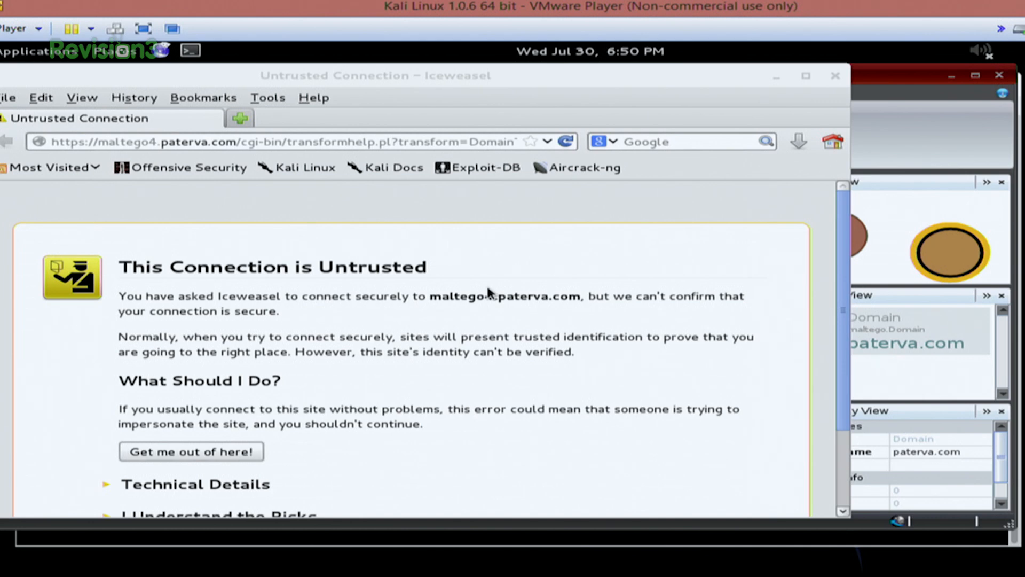
pyautogui.moveTo(827, 345)
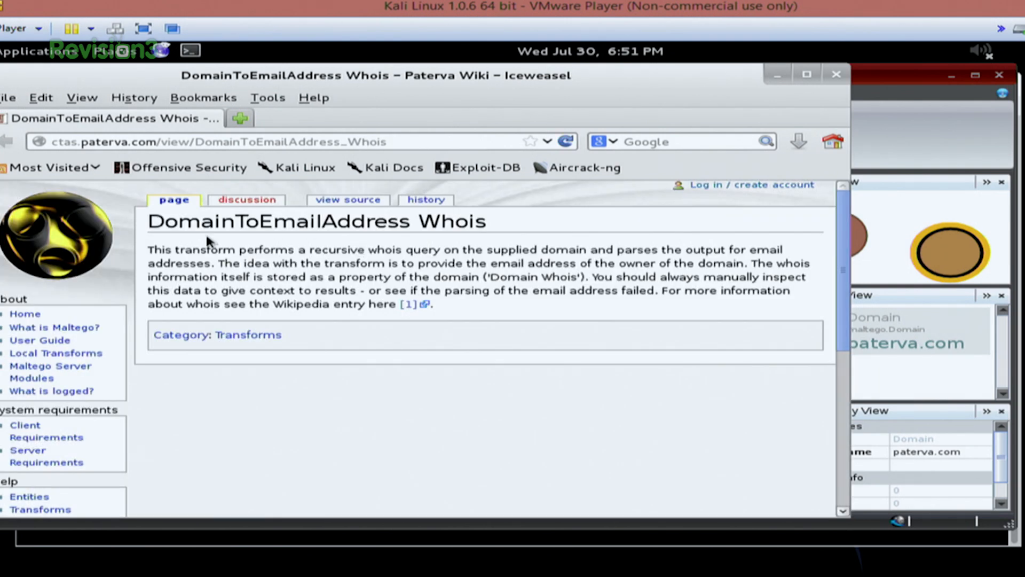
pyautogui.moveTo(363, 219)
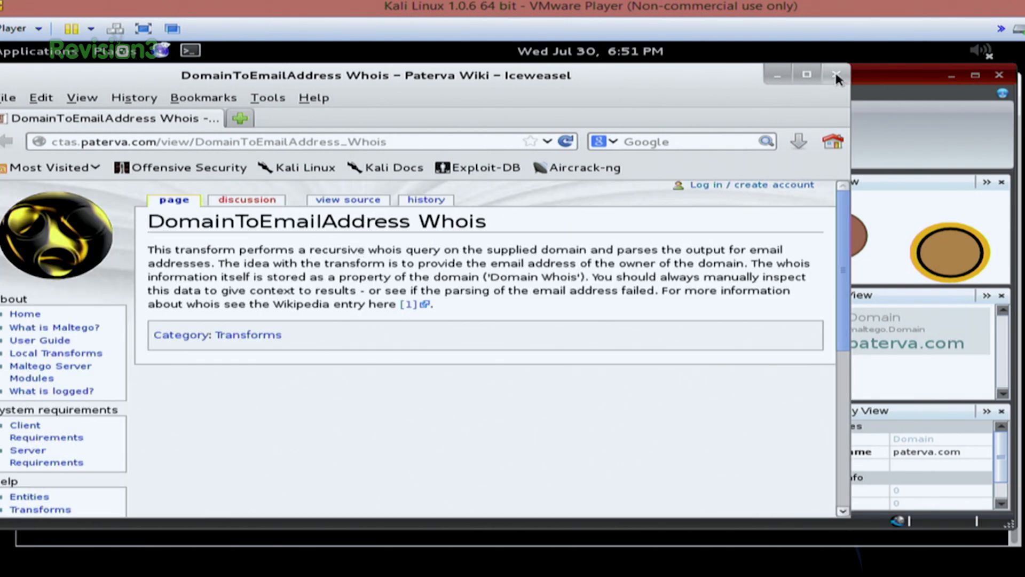
# Close the Iceweasel window showing the DomainToEmailAddress Whois wiki page
pyautogui.click(836, 74)
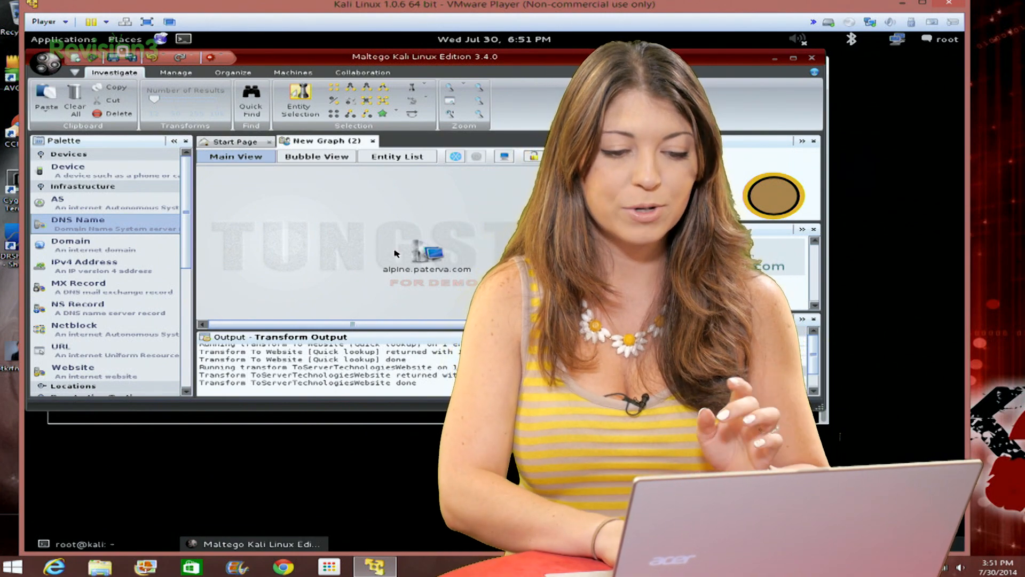
# Run To IP Address [DNS] on the alpine.paterva.com entity
pyautogui.rightClick(425, 255)
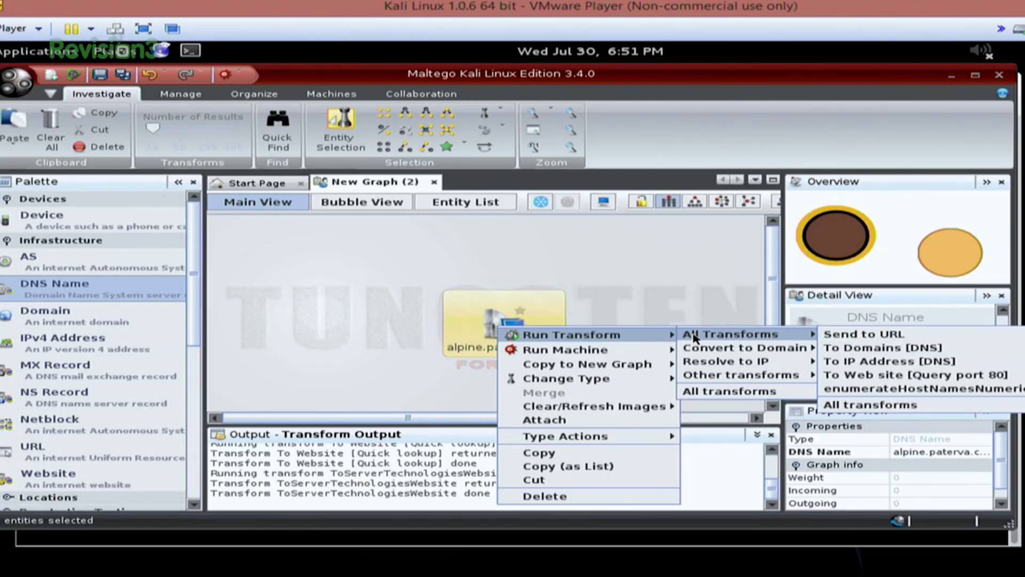
pyautogui.moveTo(864, 333)
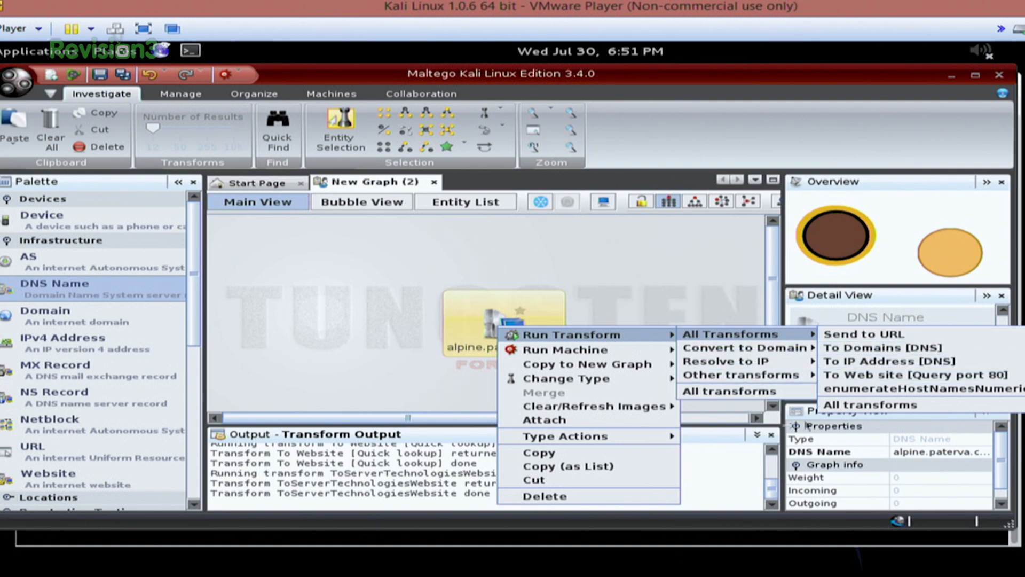
pyautogui.click(882, 361)
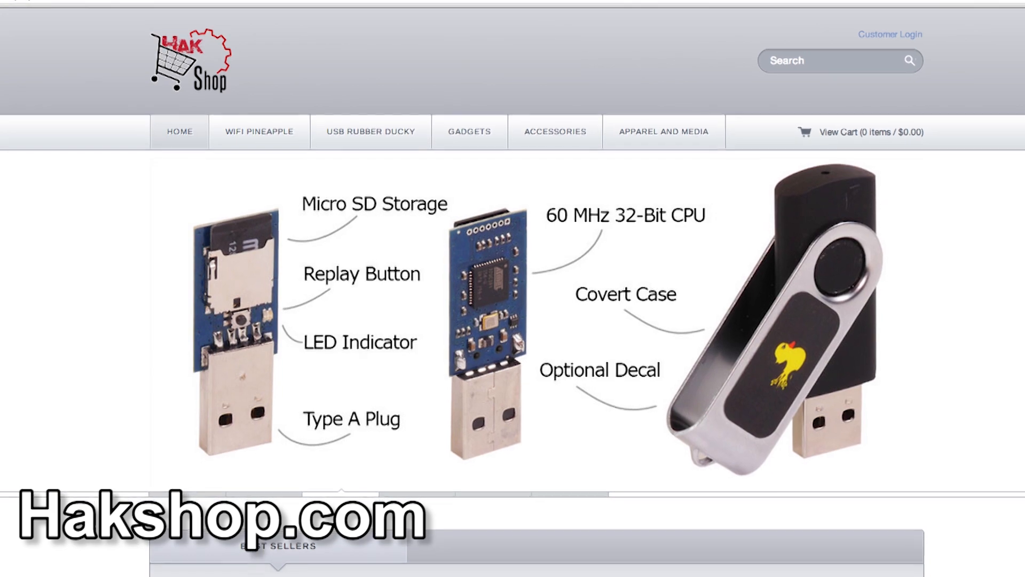
pyautogui.scroll(-3)
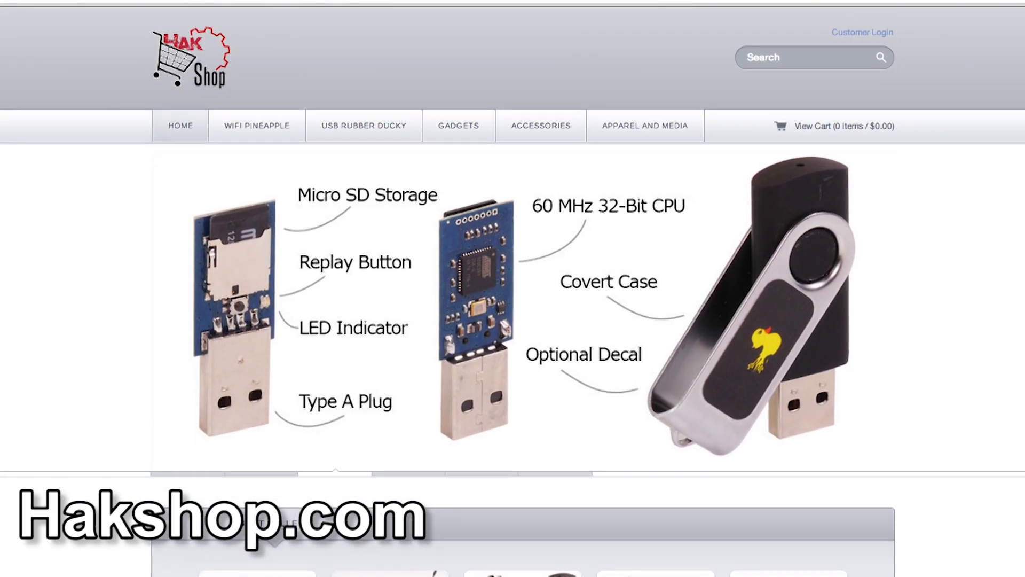
pyautogui.scroll(-3)
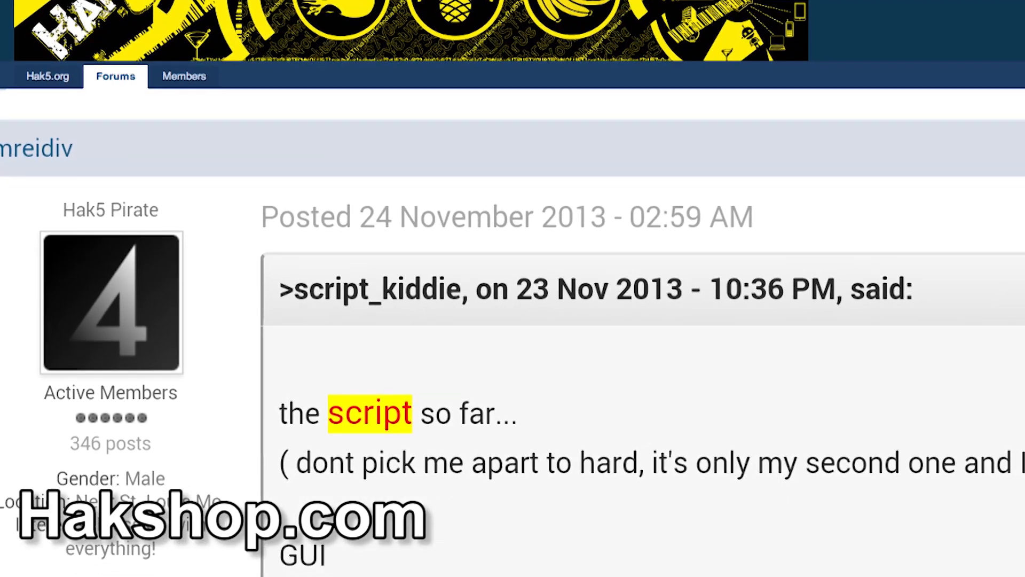
pyautogui.scroll(3)
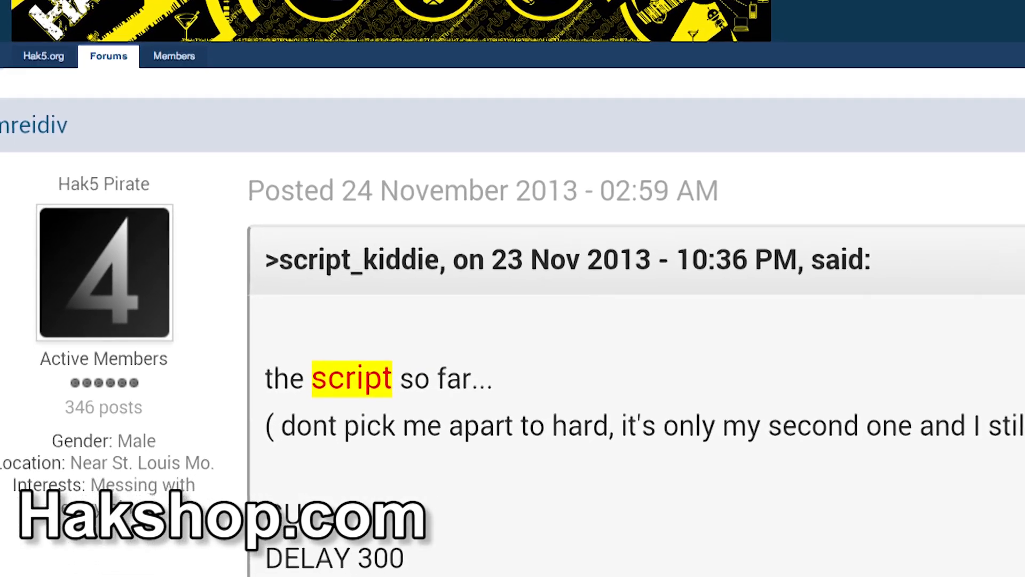
pyautogui.scroll(-3)
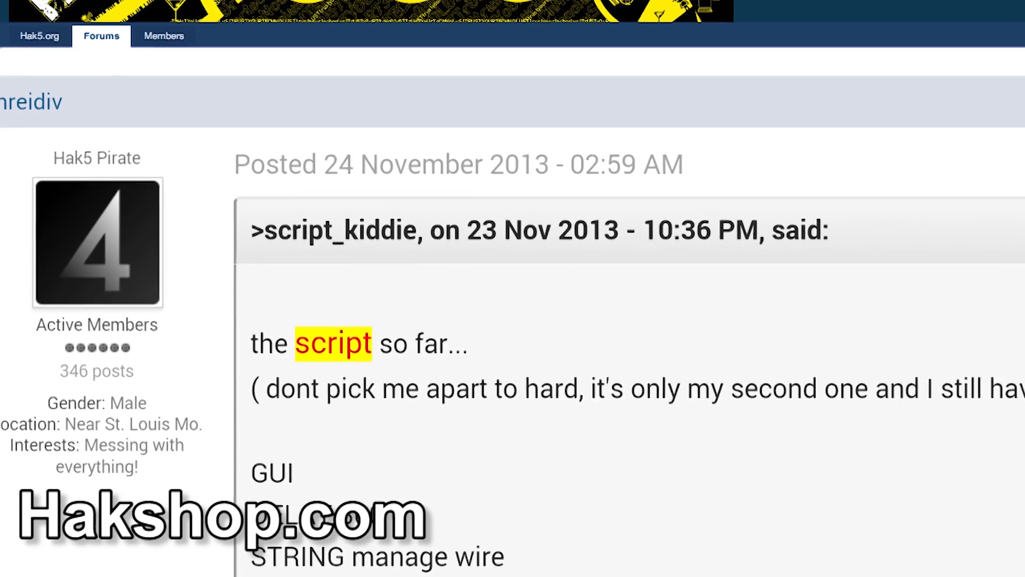
pyautogui.scroll(3)
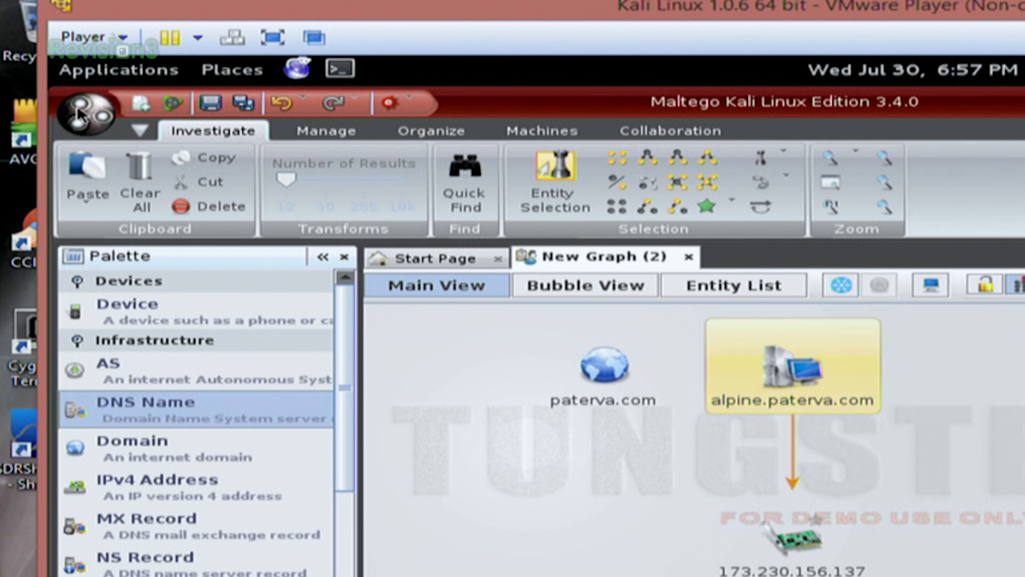
# Open the Maltego orb menu listing file, tools and help entries
pyautogui.click(85, 109)
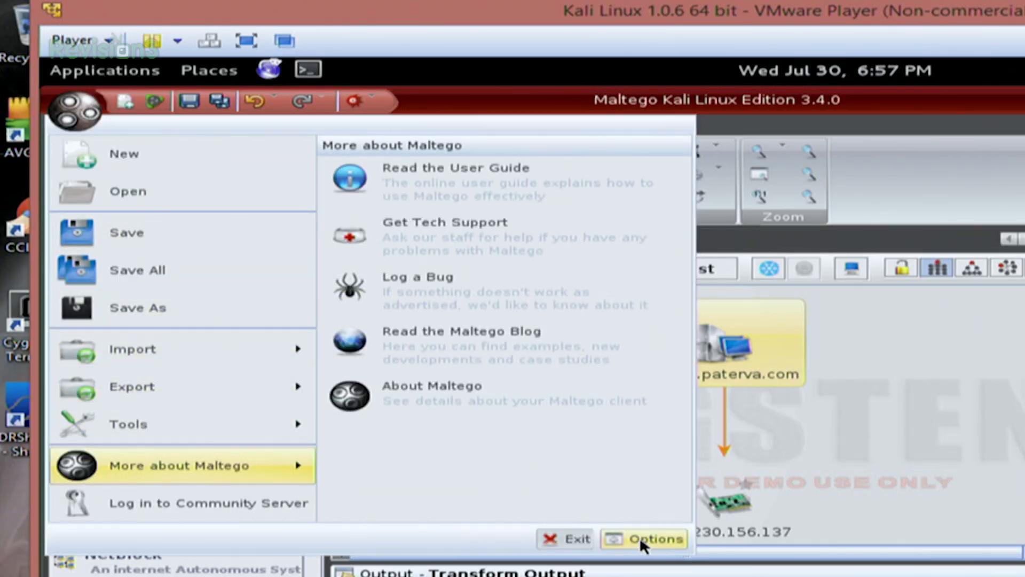
# Open Options and review the General, Files, Java Options and Audio tabs
pyautogui.click(644, 539)
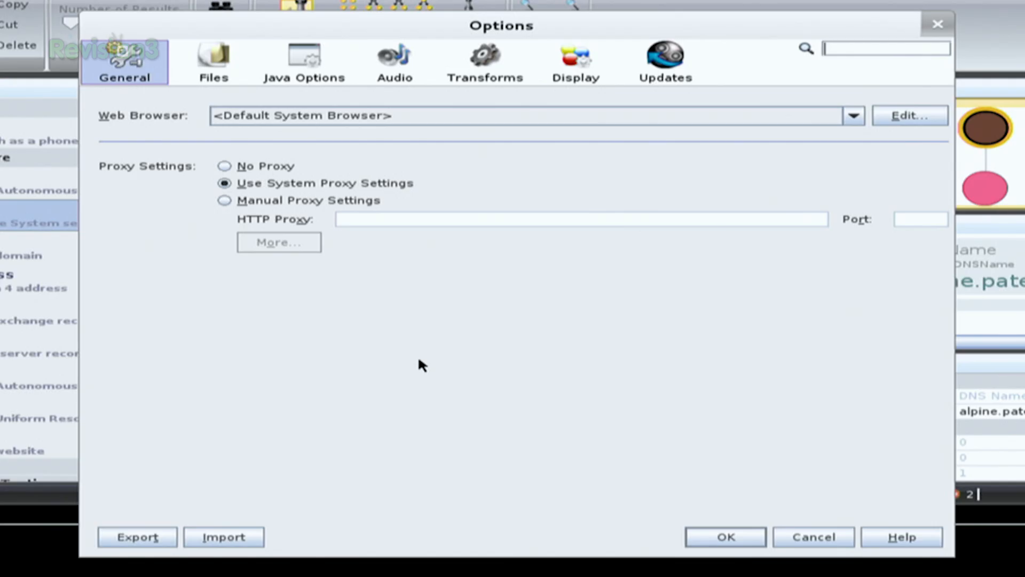
pyautogui.click(213, 62)
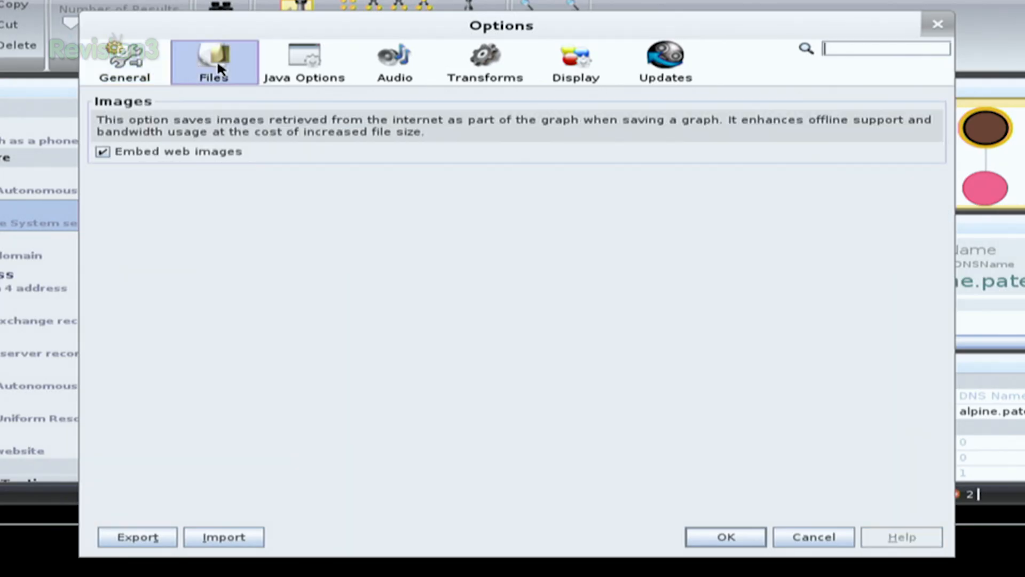
pyautogui.click(303, 62)
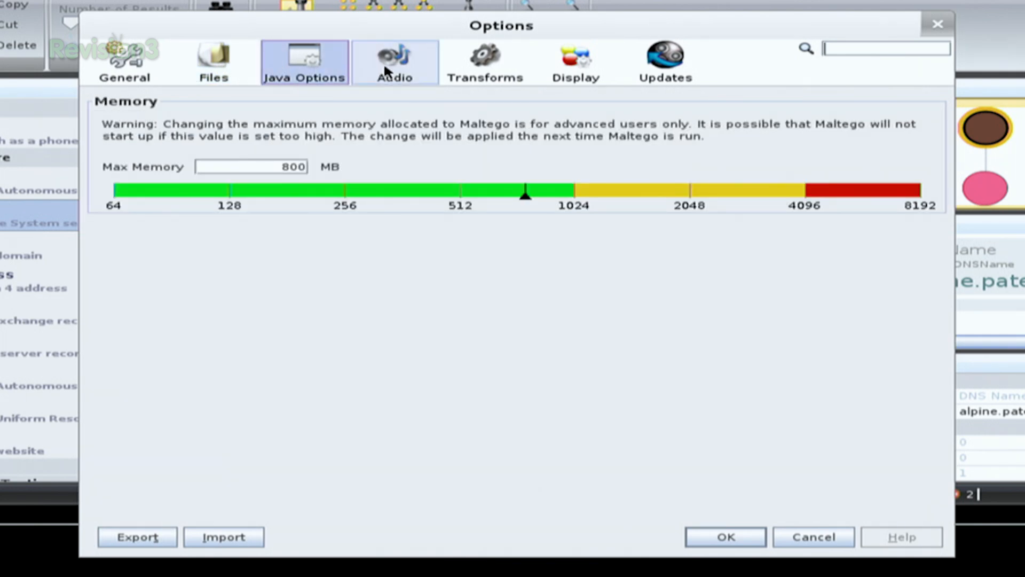
pyautogui.click(125, 62)
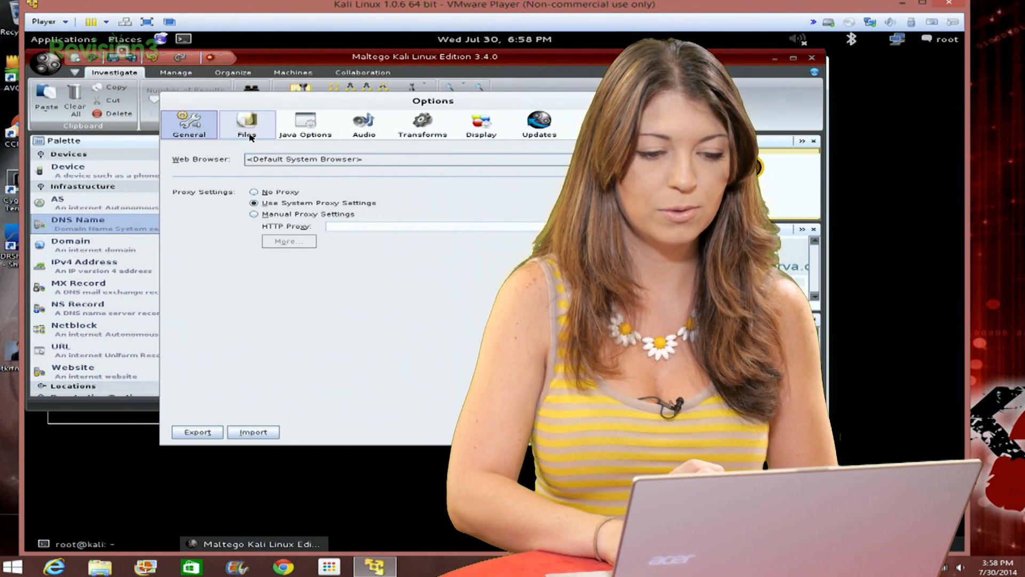
pyautogui.click(247, 124)
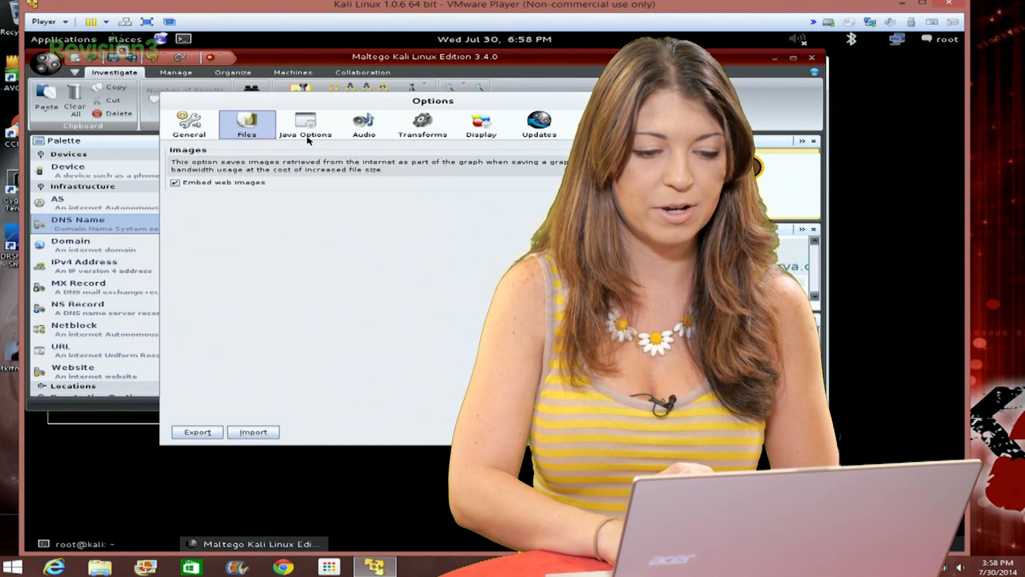
pyautogui.click(305, 124)
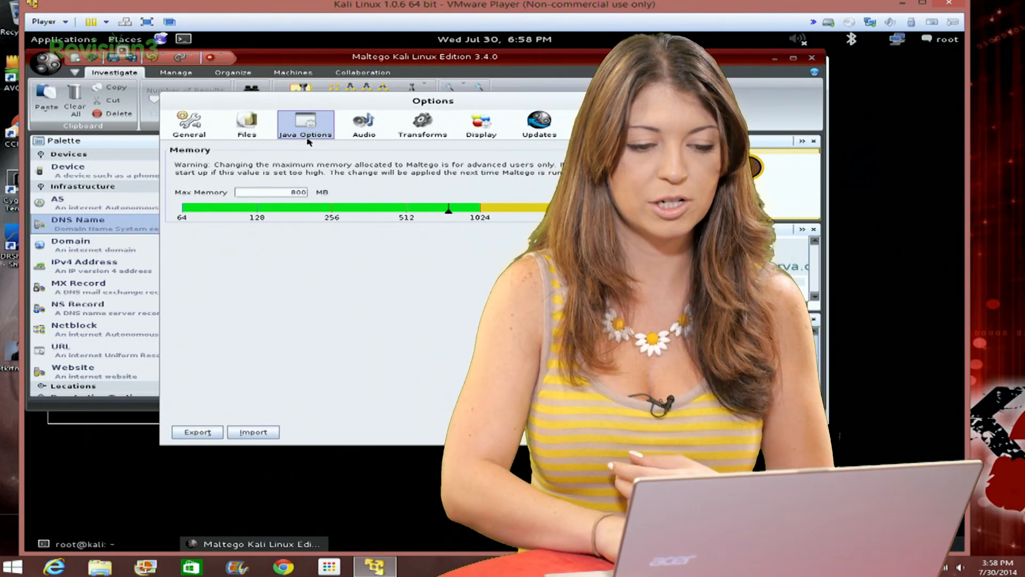
pyautogui.click(363, 125)
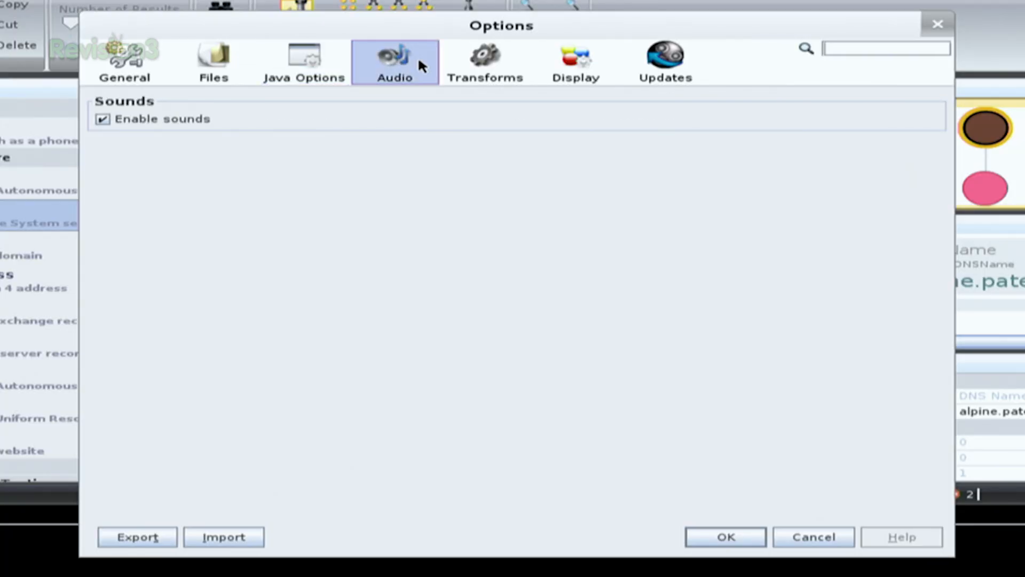
# Review the Transforms, Display and Updates tabs of the Options dialog
pyautogui.click(485, 62)
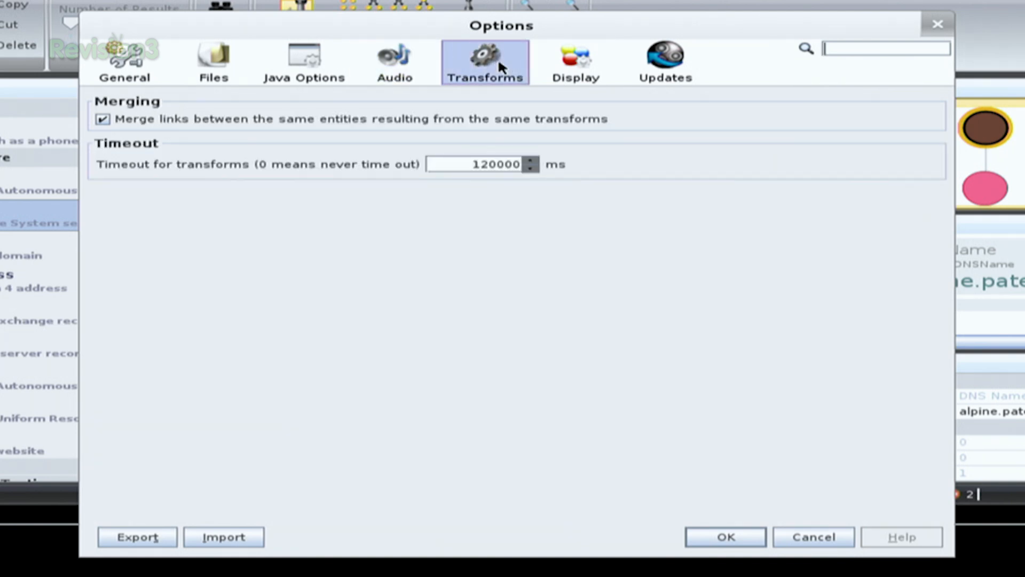
pyautogui.moveTo(496, 109)
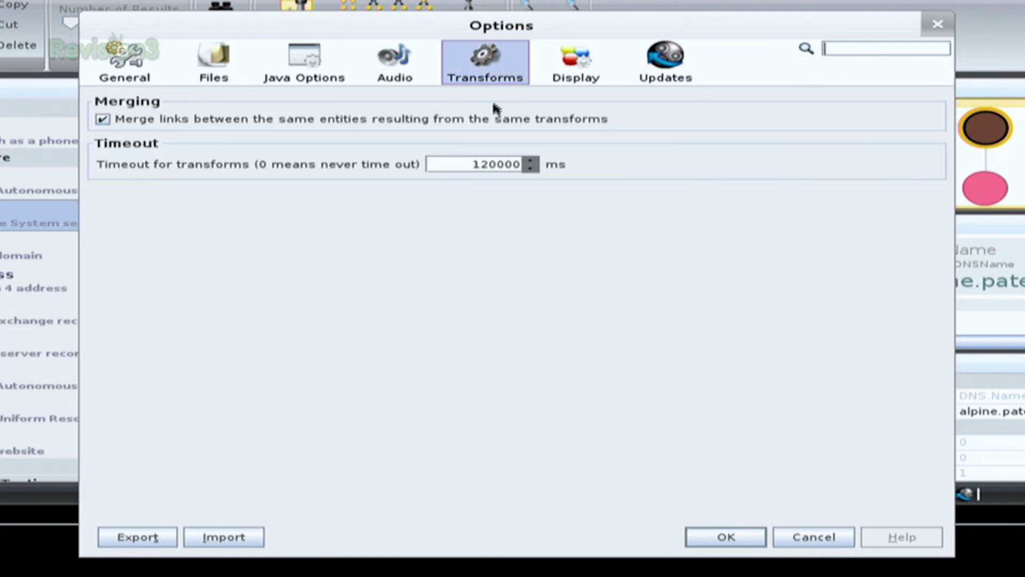
pyautogui.click(575, 62)
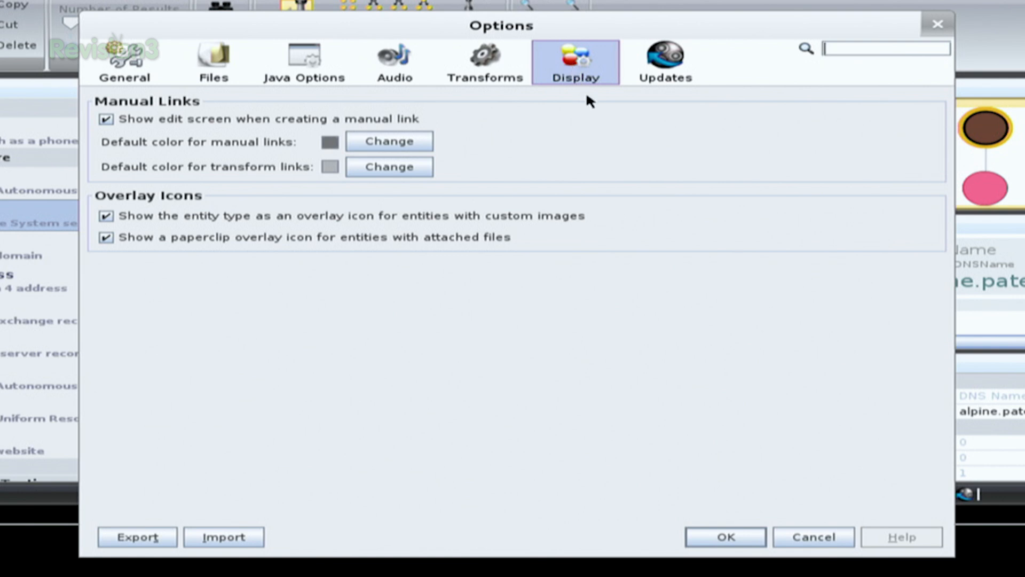
pyautogui.click(664, 62)
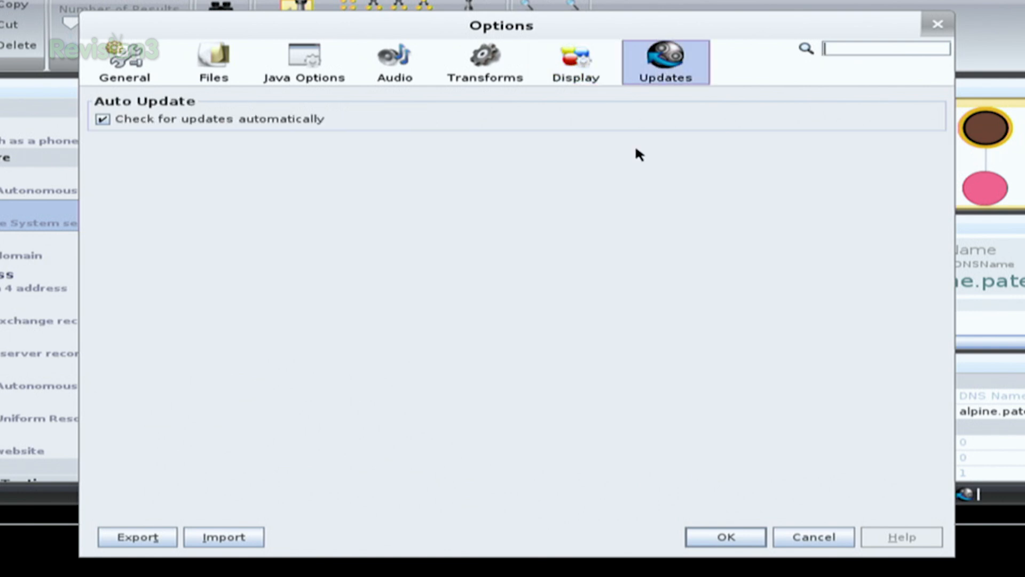